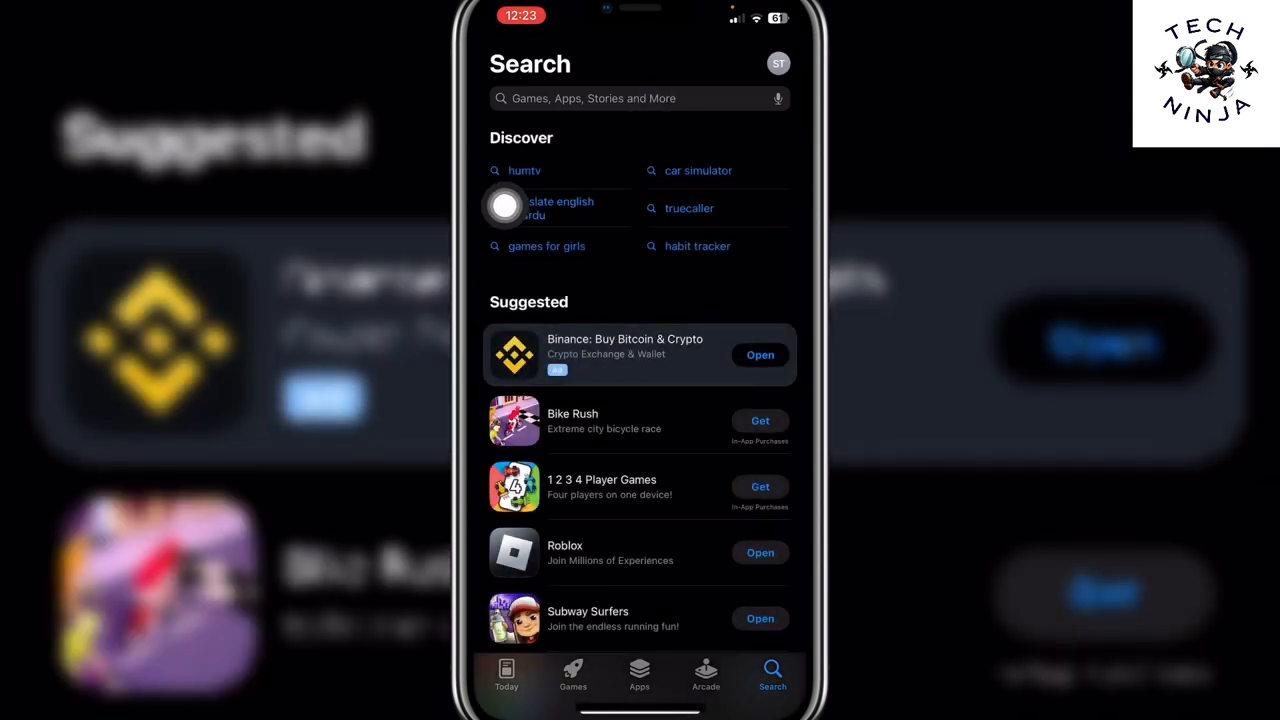
# Type "vpn" into the App Store search field
pyautogui.write('vpn')
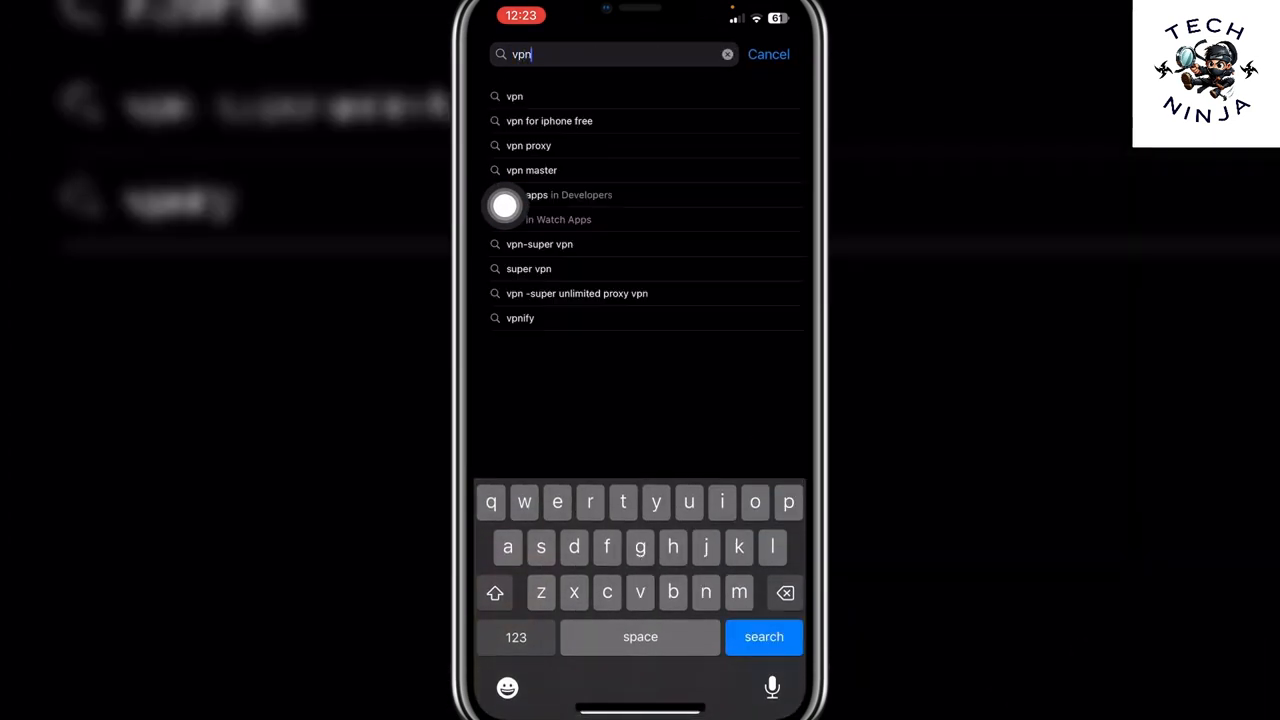
# Run the "vpn" search and scroll the results to VPN Proxy Master - Unlimited
pyautogui.click(763, 637)
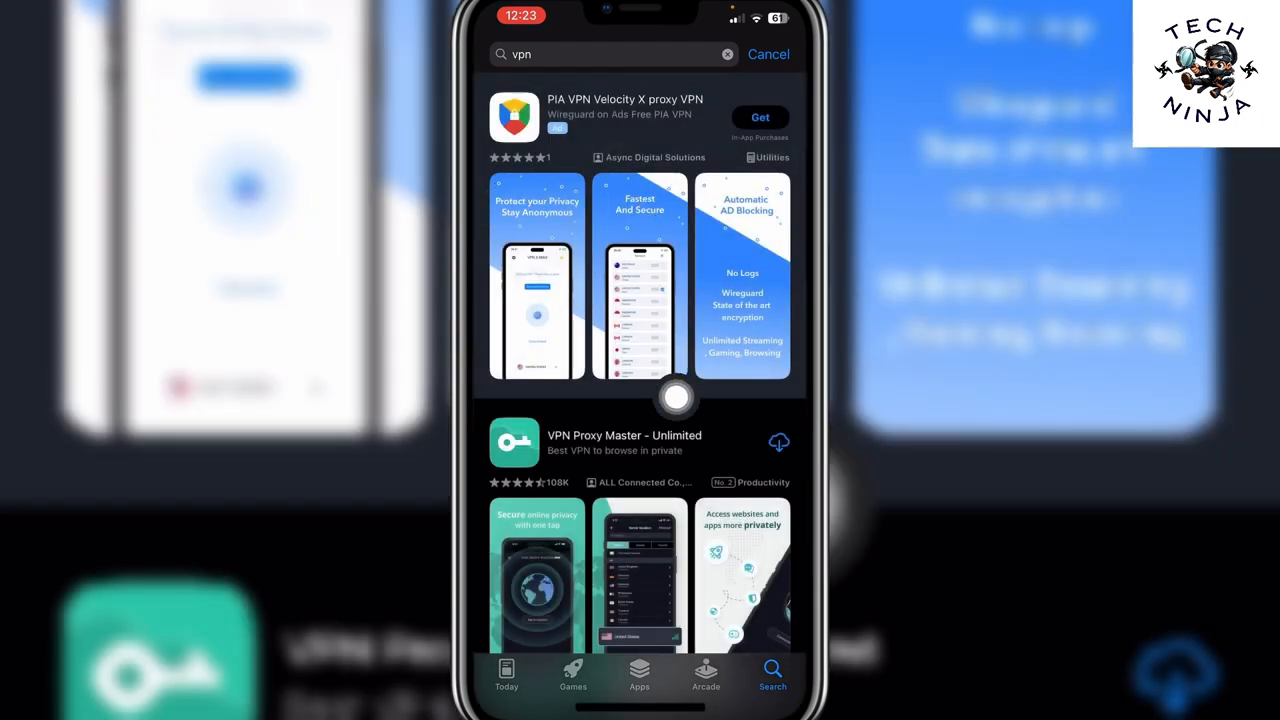
pyautogui.scroll(-3)
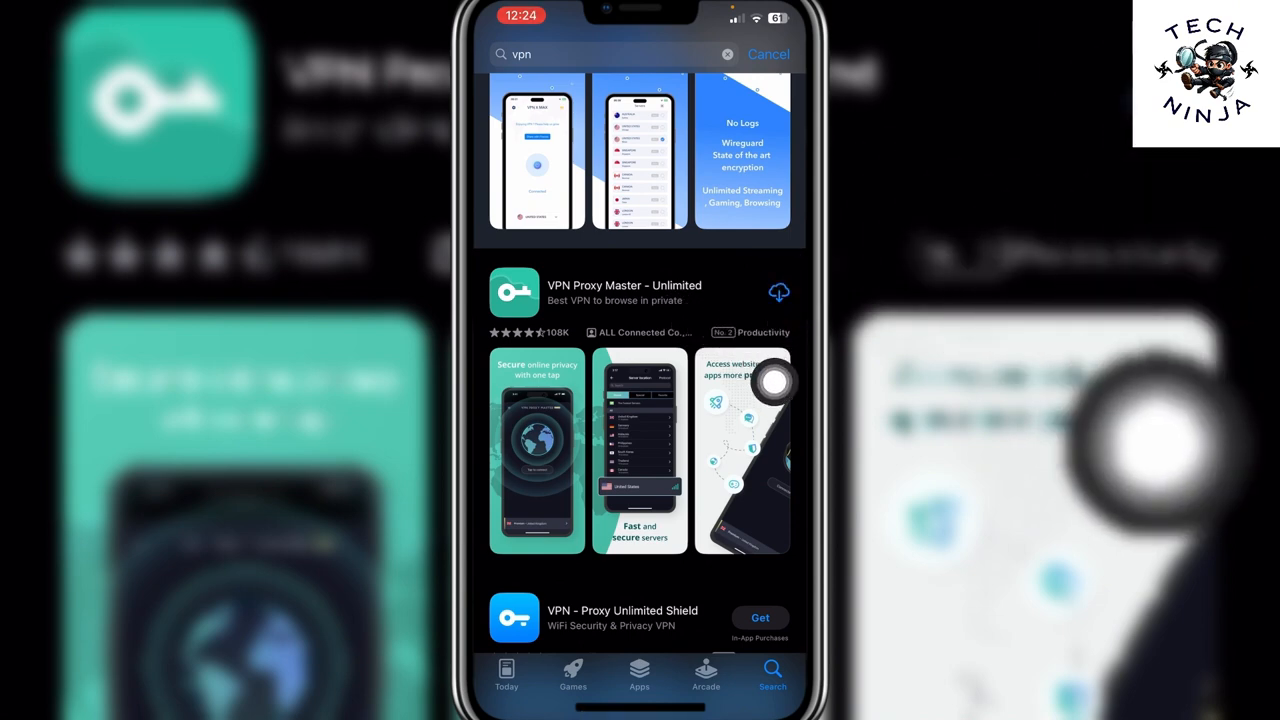
pyautogui.scroll(-3)
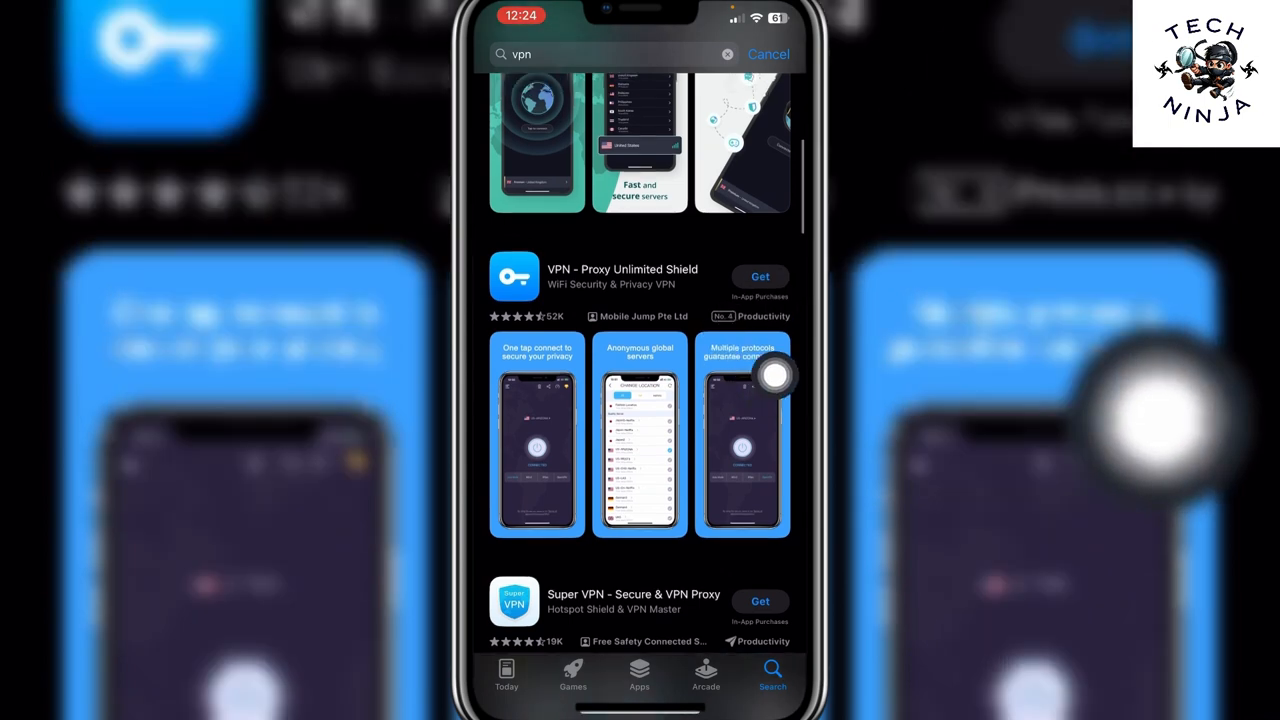
pyautogui.scroll(-3)
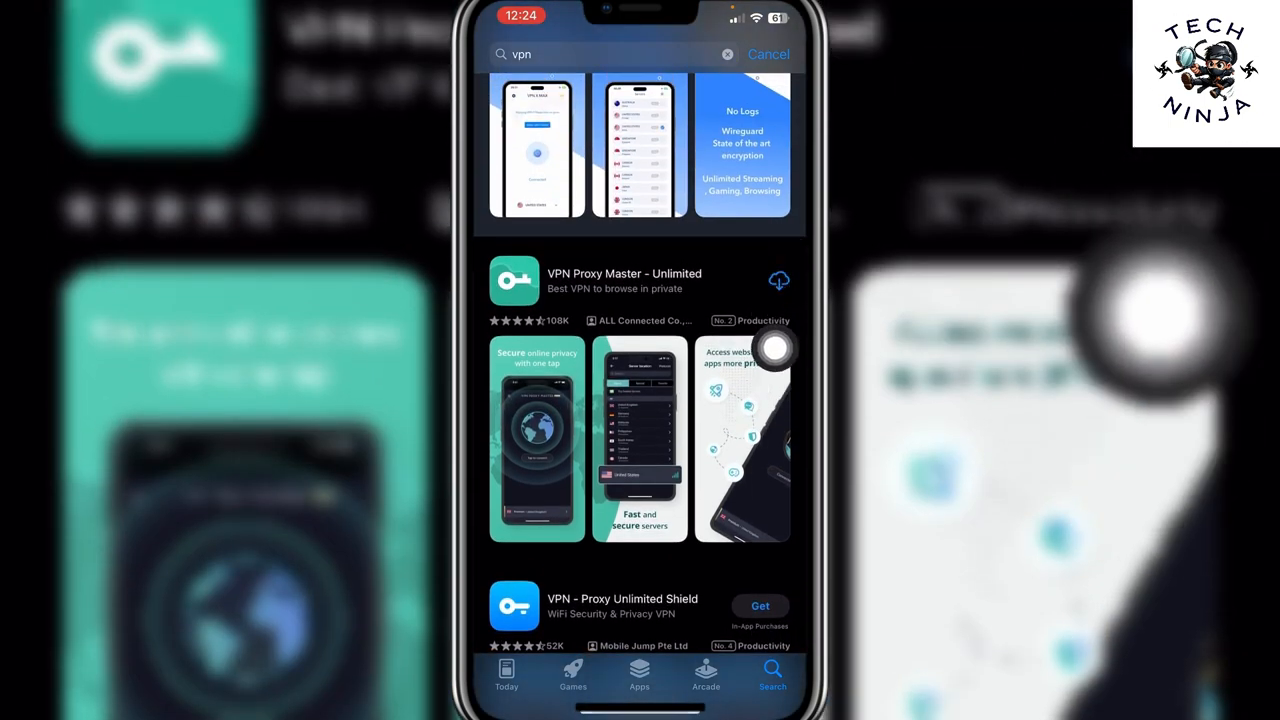
# Install and launch VPN Proxy Master, start connecting, and allow adding VPN configurations
pyautogui.click(779, 279)
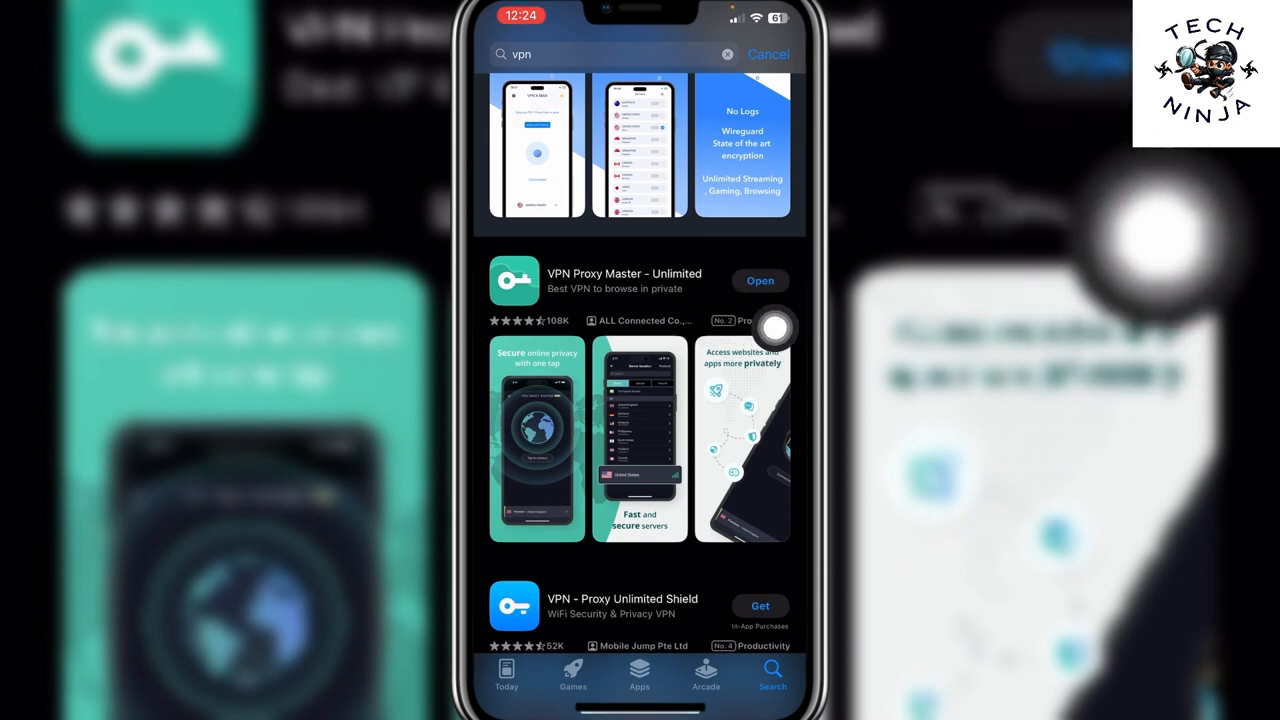
pyautogui.click(760, 280)
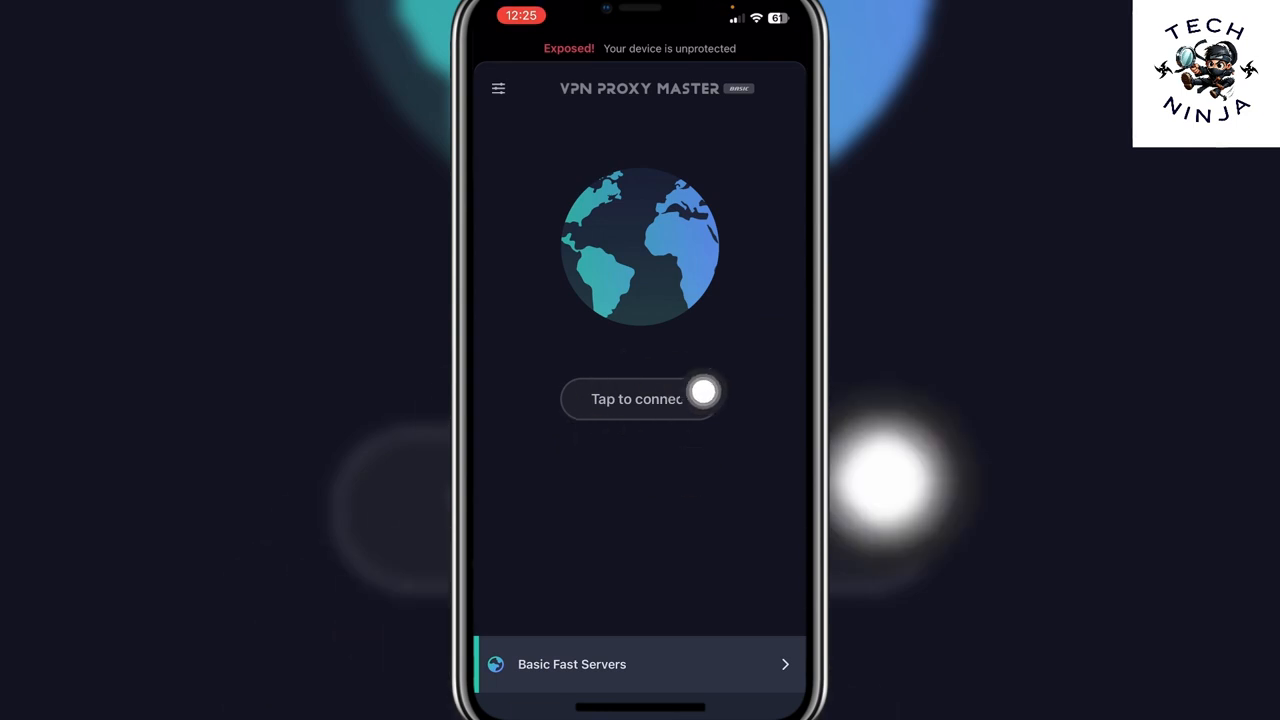
pyautogui.click(637, 398)
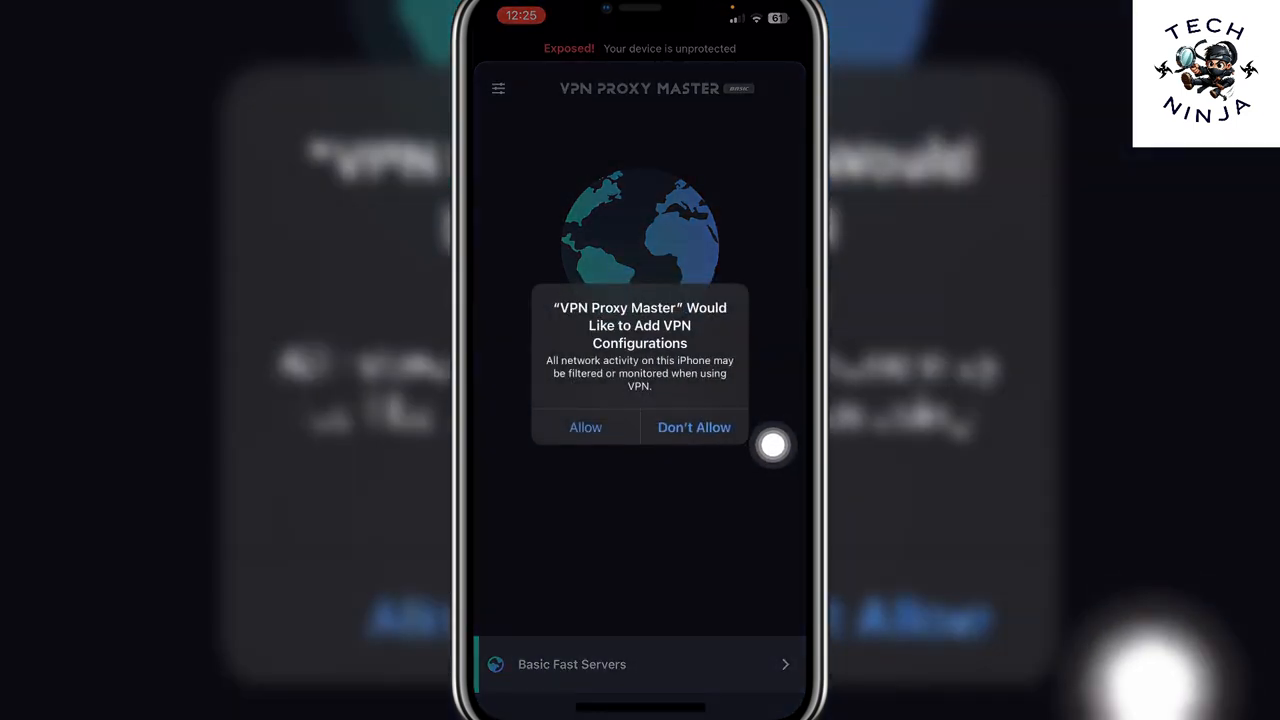
pyautogui.click(585, 427)
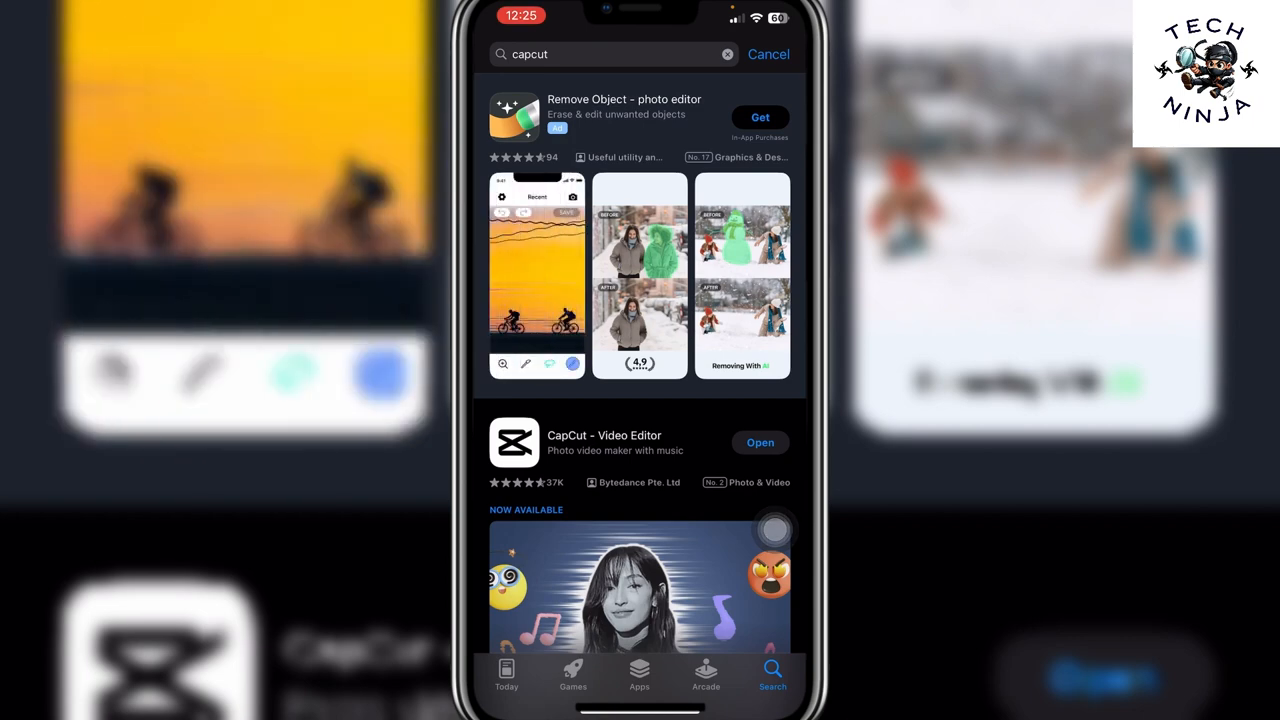
# Scroll the "capcut" results to CapCut - Video Editor showing Open
pyautogui.scroll(-3)
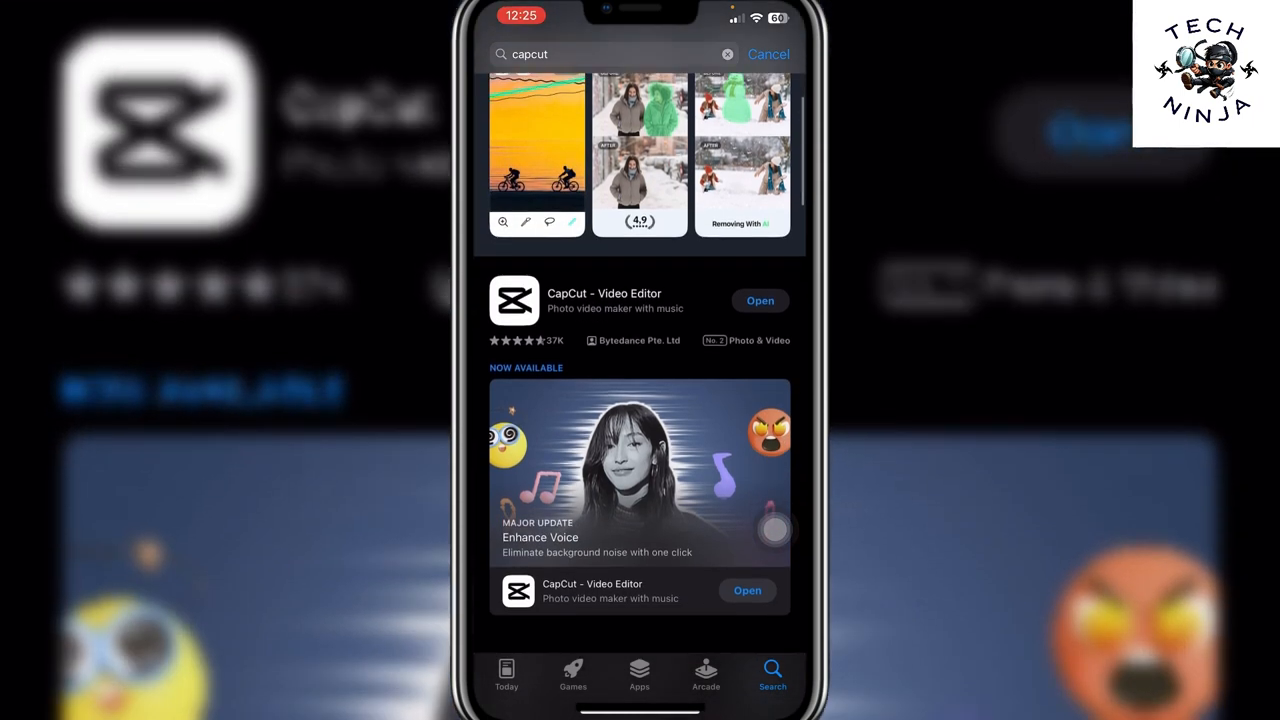